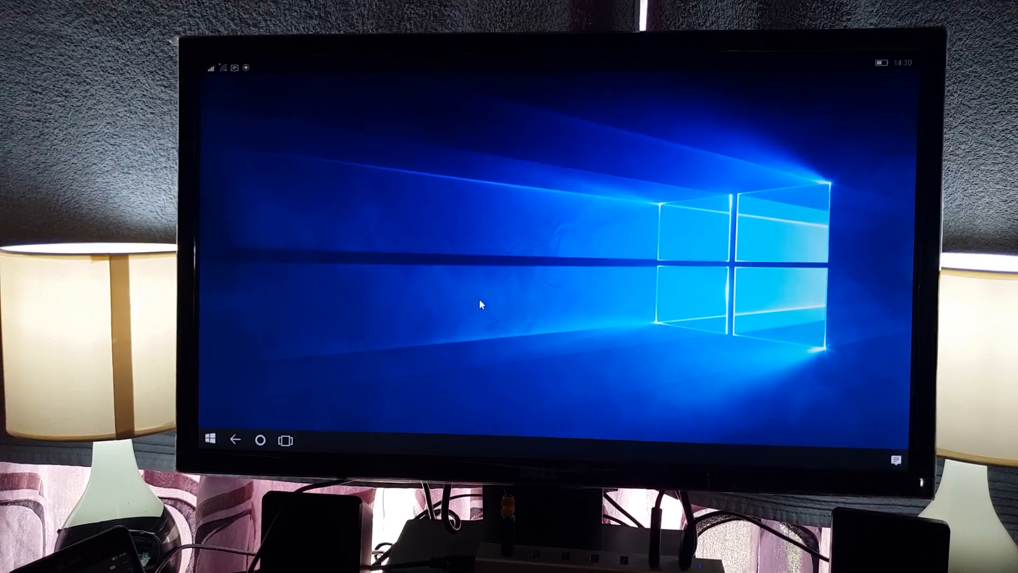
Browse the Start menu's All apps list, return to the desktop, and reopen the Start tiles.
left_click(206, 439)
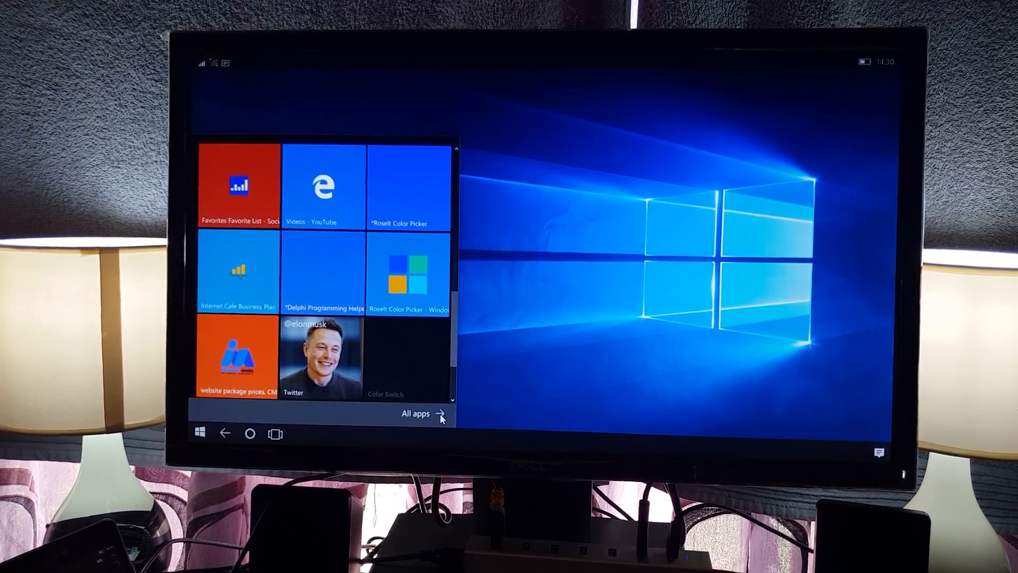
left_click(416, 414)
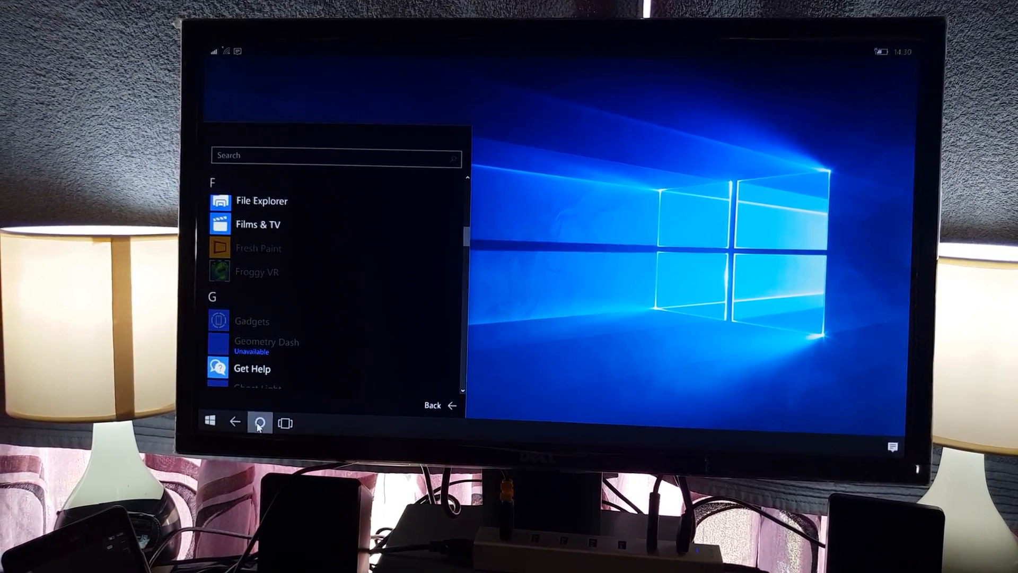
left_click(260, 423)
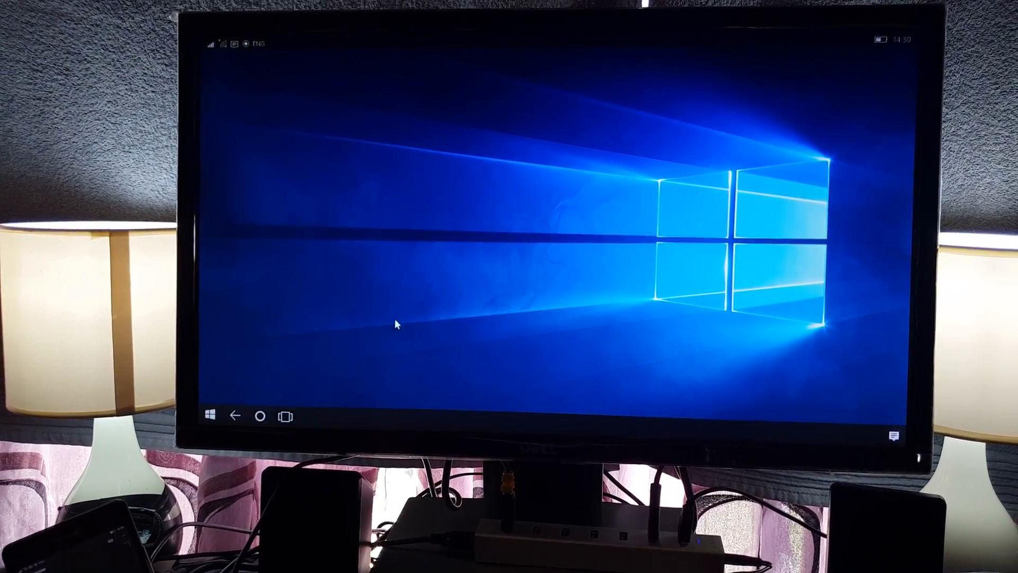
left_click(893, 434)
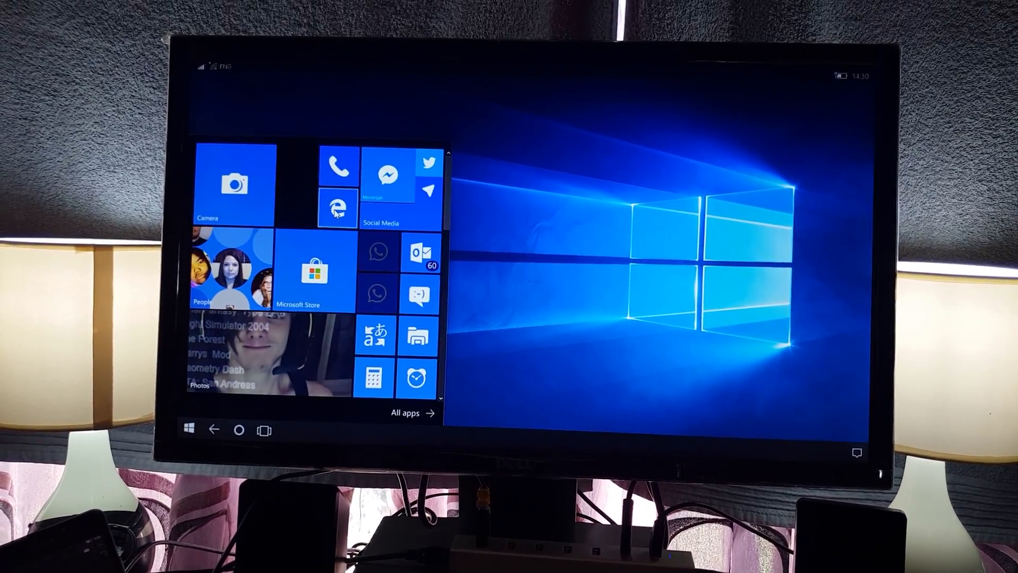
Launch Edge, search for 'shaun ro', and scroll through the results.
left_click(338, 208)
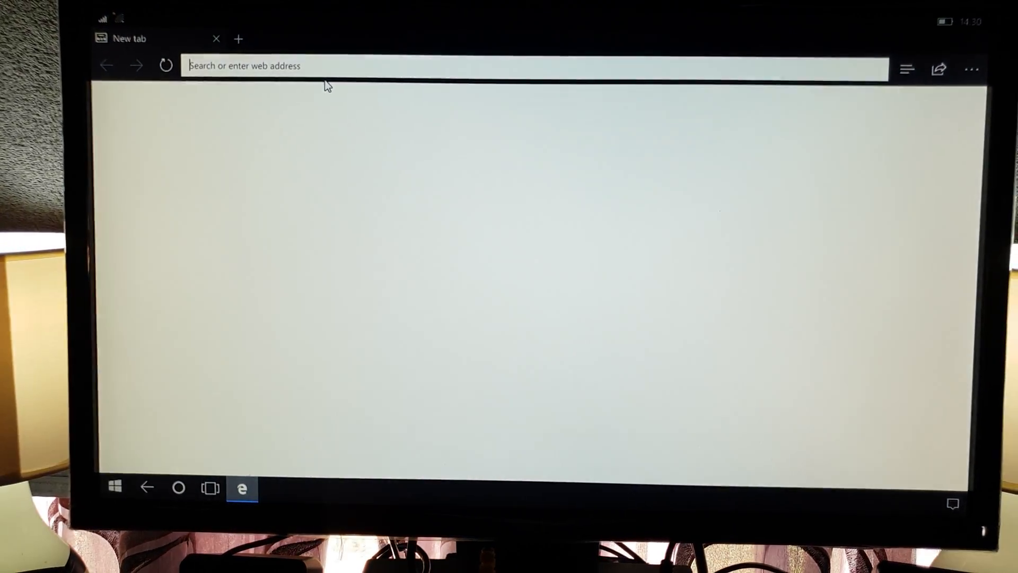
type("shaun ro")
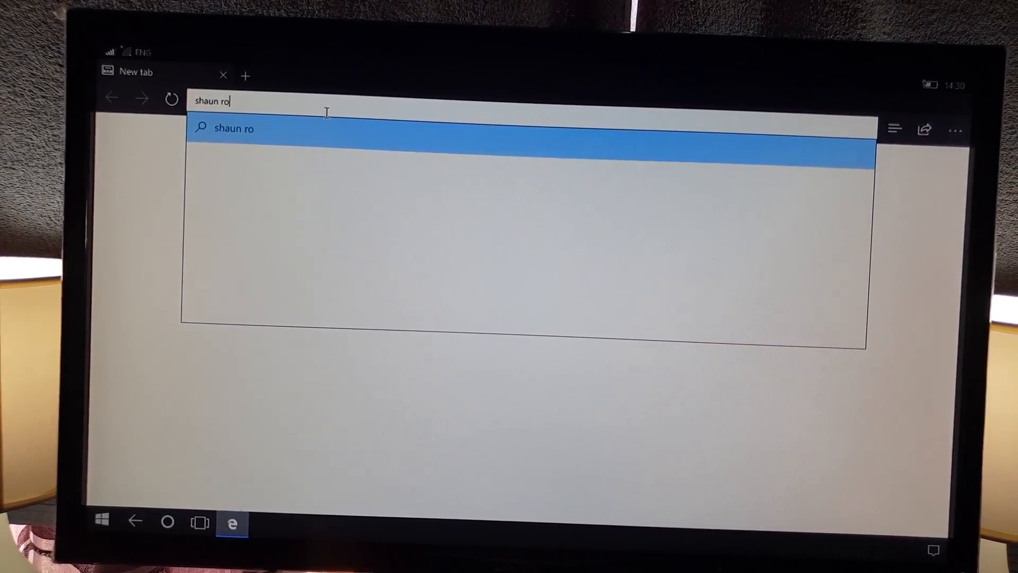
key("Enter")
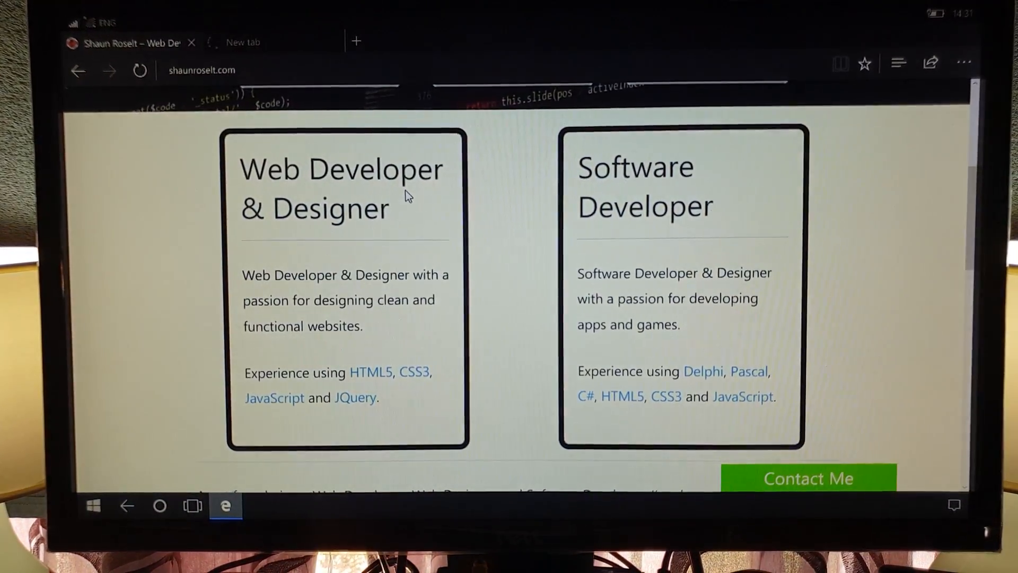
scroll("down", 3)
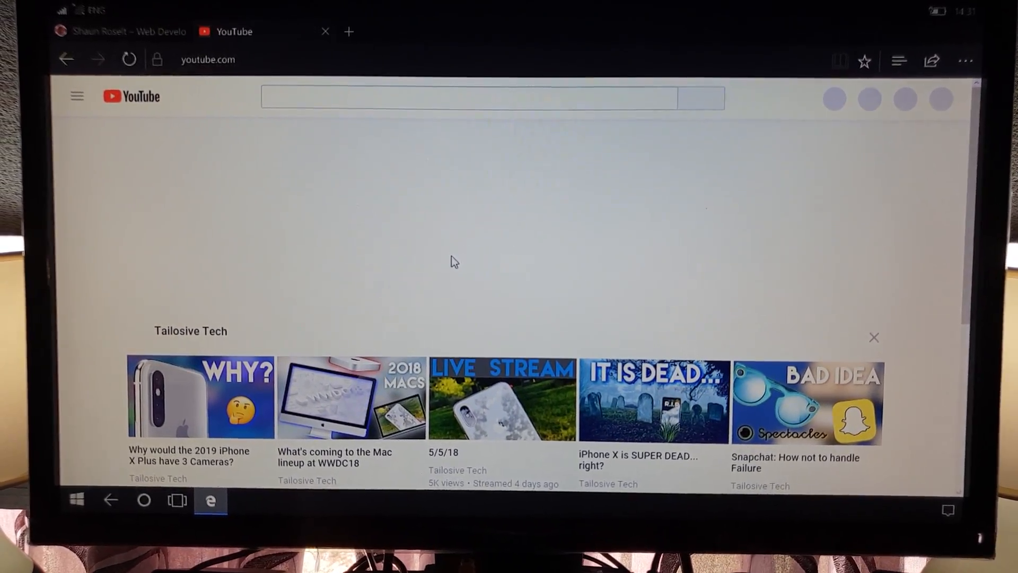
Scroll the YouTube home page's video rows, then open the installed apps list.
scroll("down", 3)
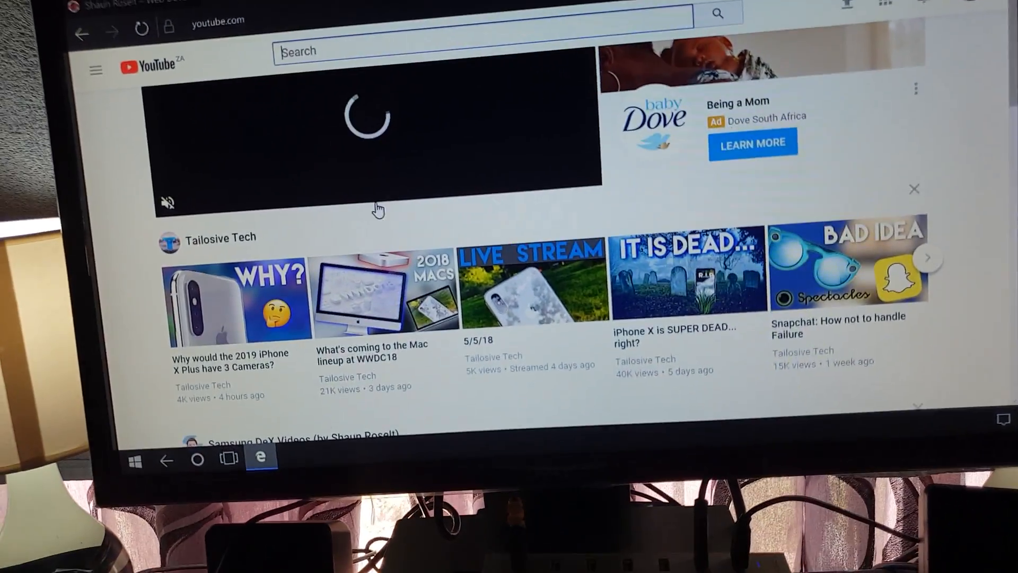
left_click(135, 460)
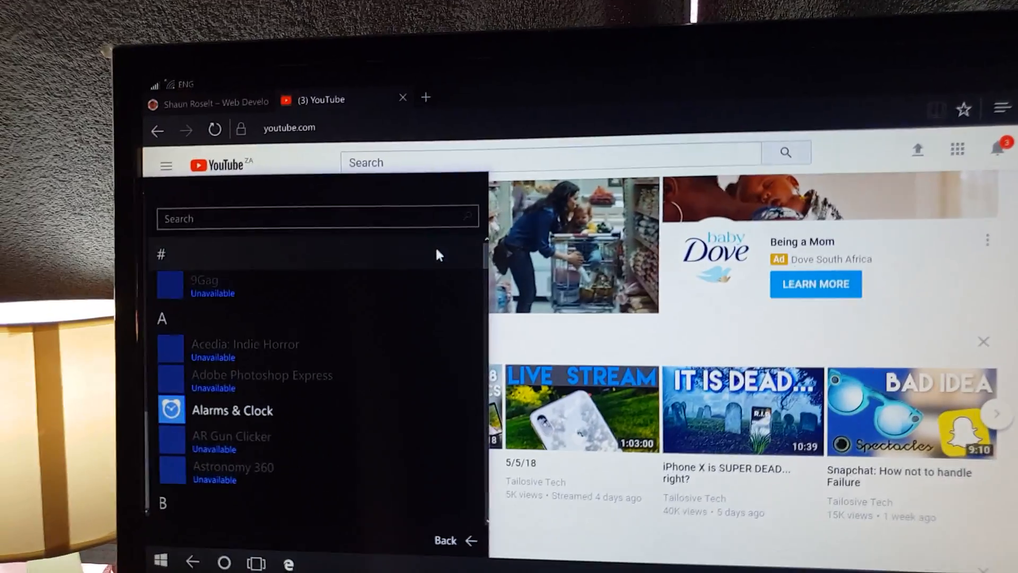
Search the app list for 'sett' and launch Settings.
type("s")
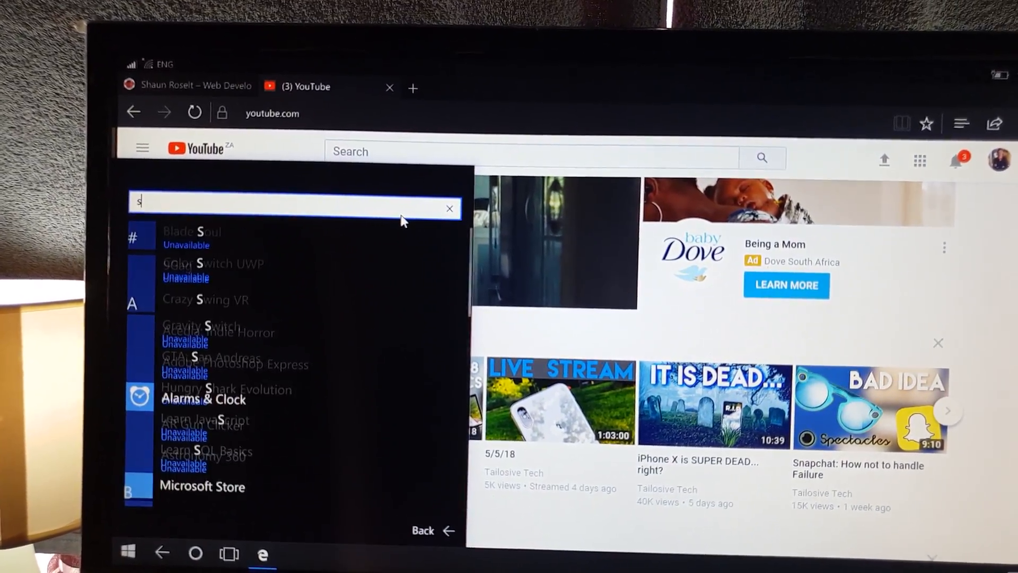
type("ett")
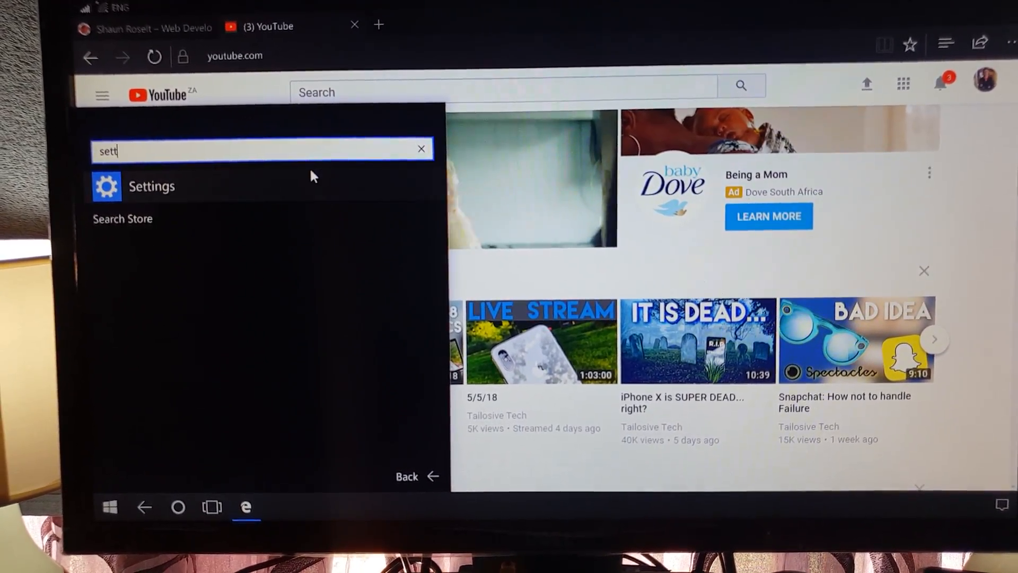
left_click(150, 186)
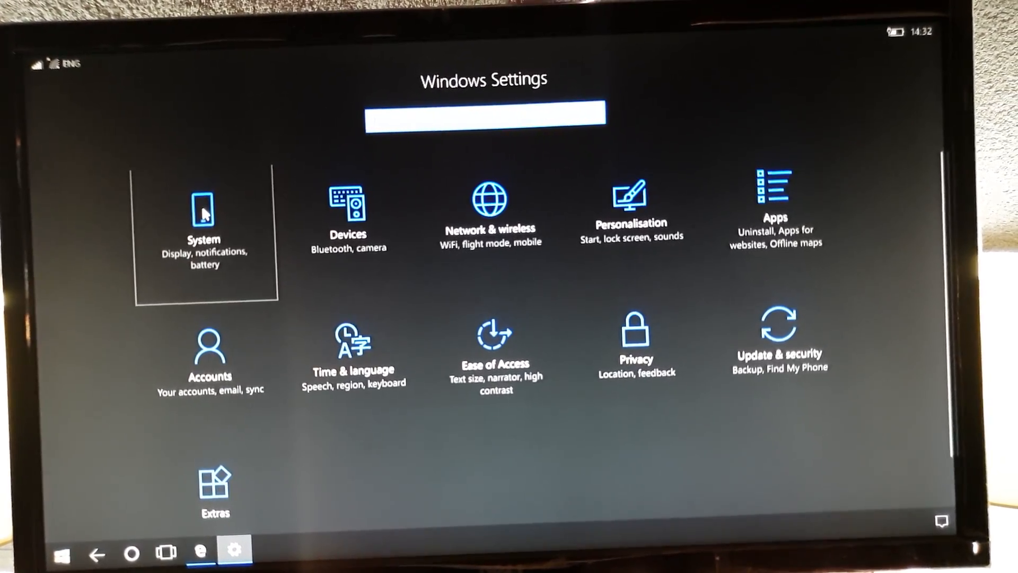
Open System settings and scroll to the Lumia 950's device information.
left_click(204, 214)
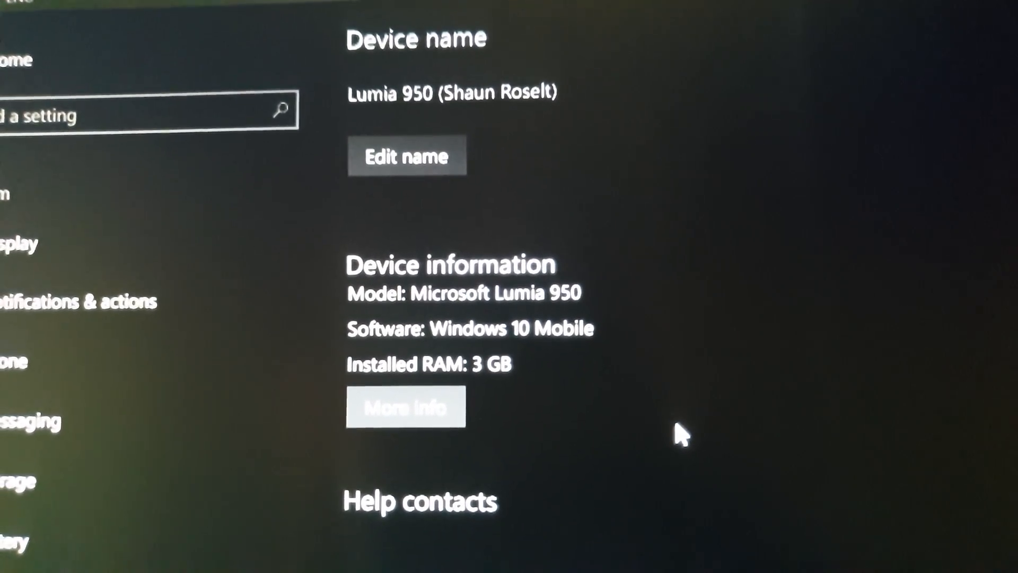
scroll("down", 3)
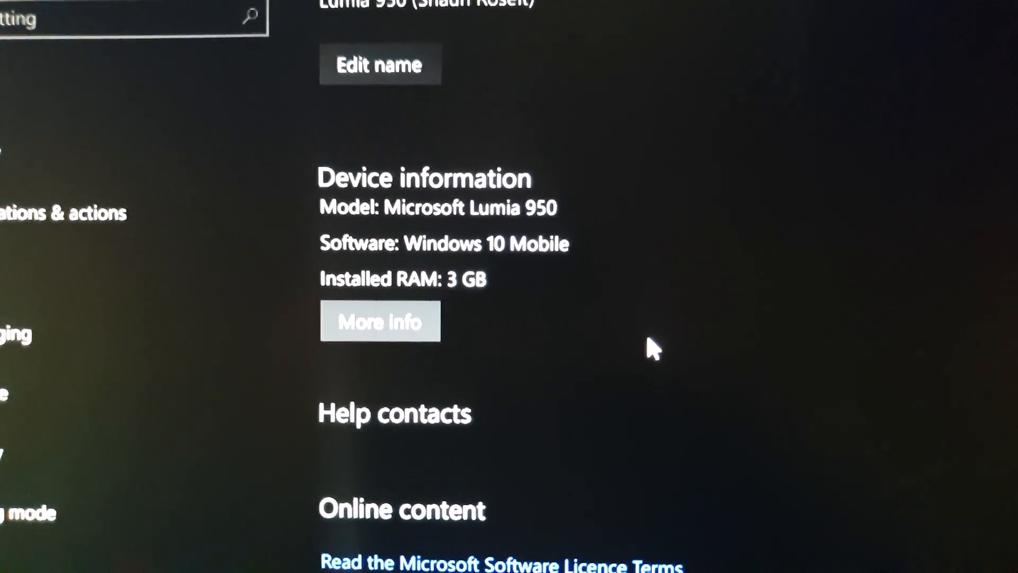